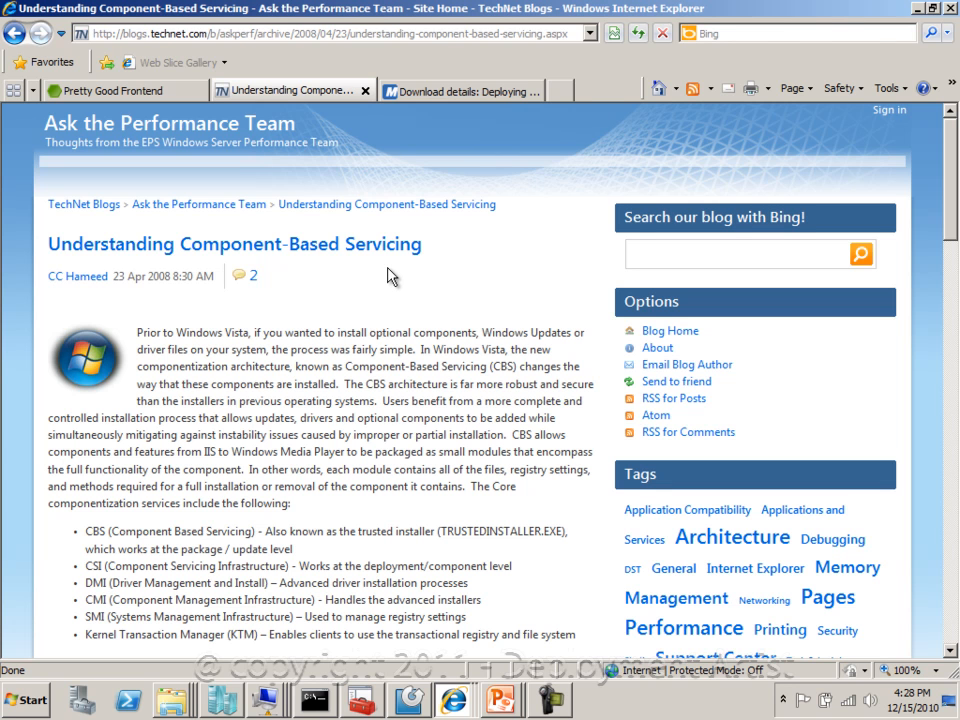
mouse_move(948, 150)
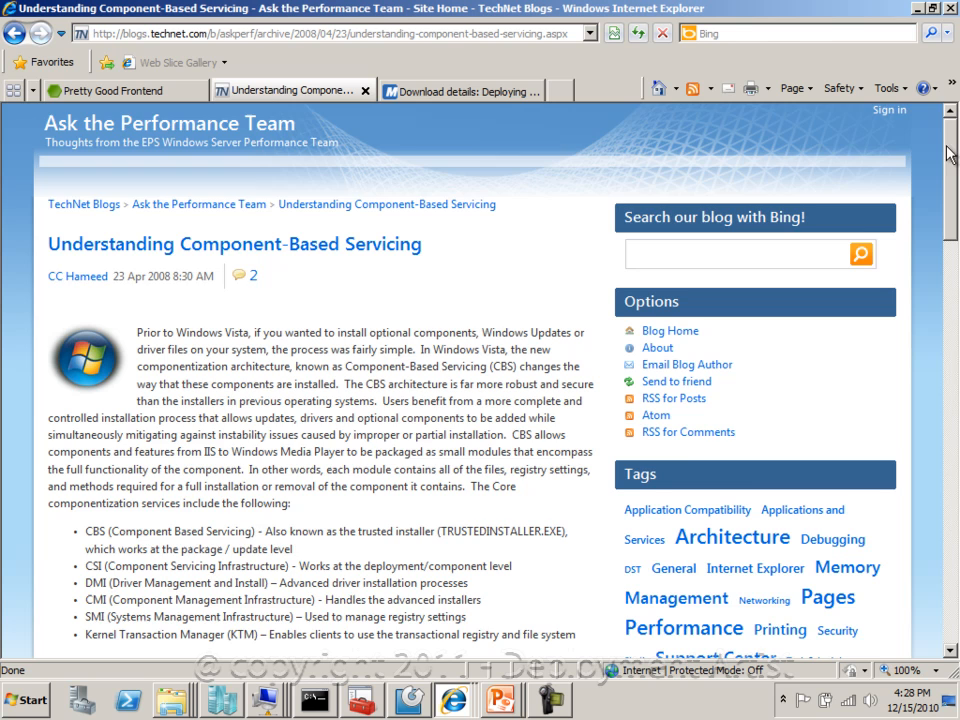
- Switch to the Download Center tab for the 6.5 MB 'Deploying Windows 7 Essential Guidance' eBook
scroll("down", 3)
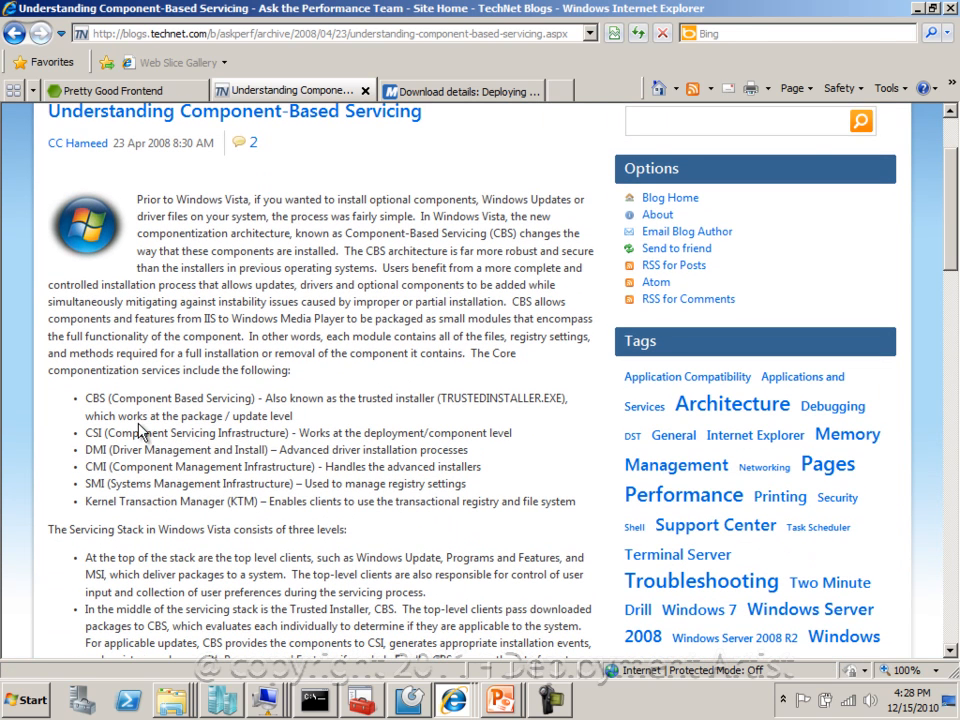
mouse_move(258, 428)
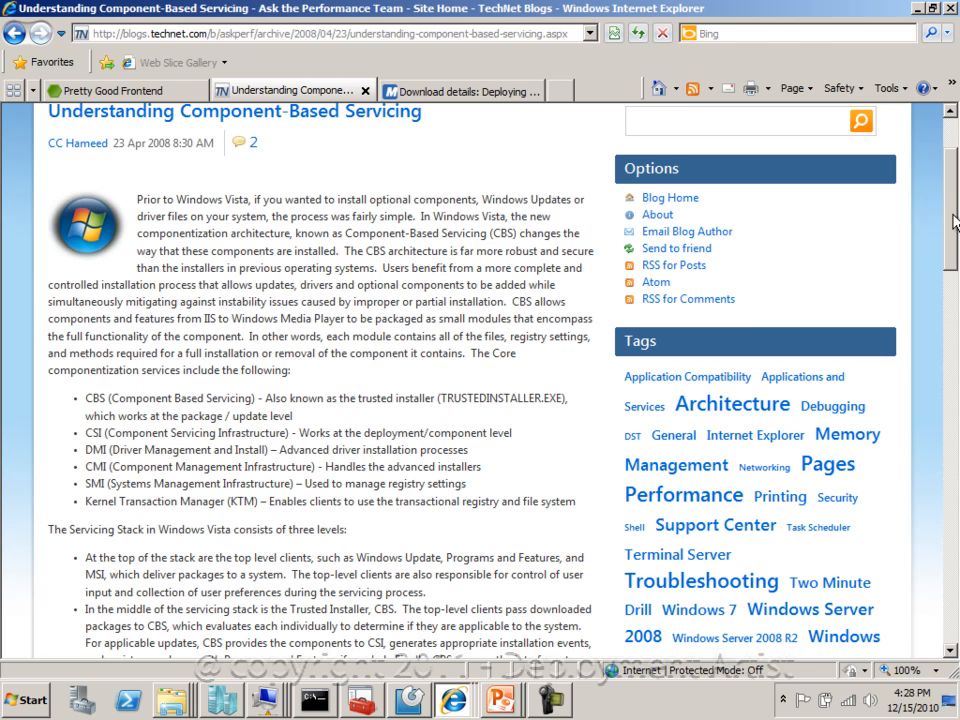
left_click(460, 91)
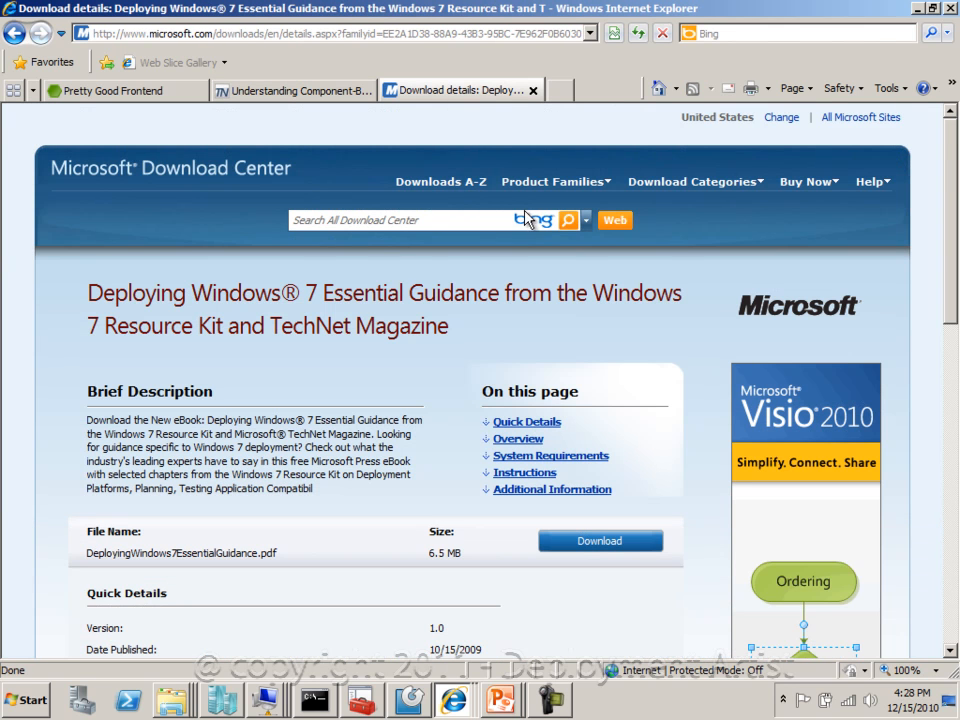
mouse_move(396, 365)
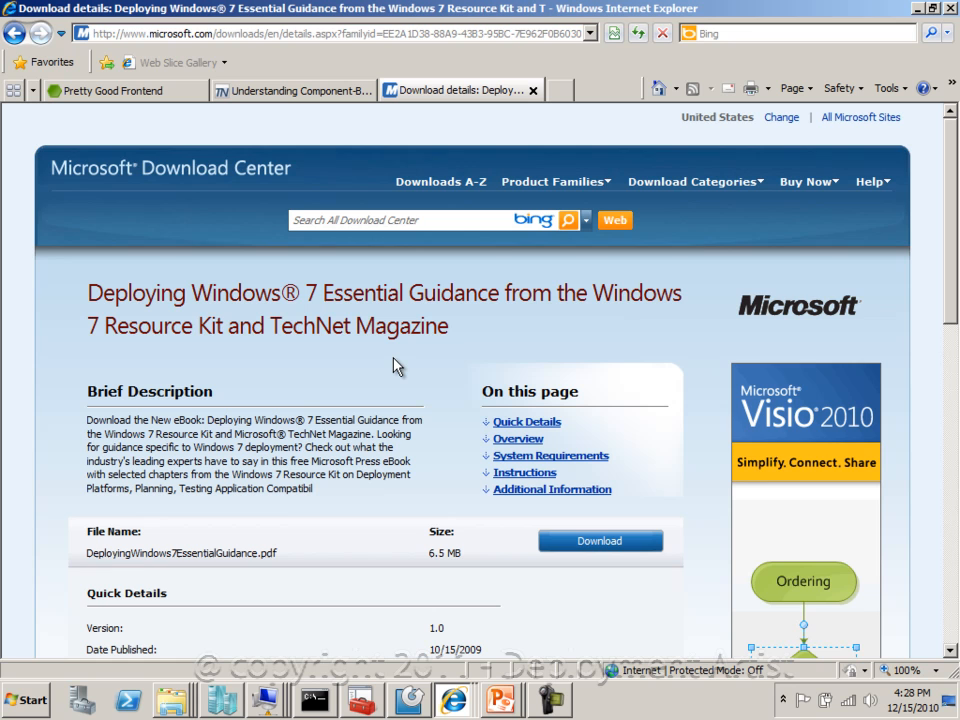